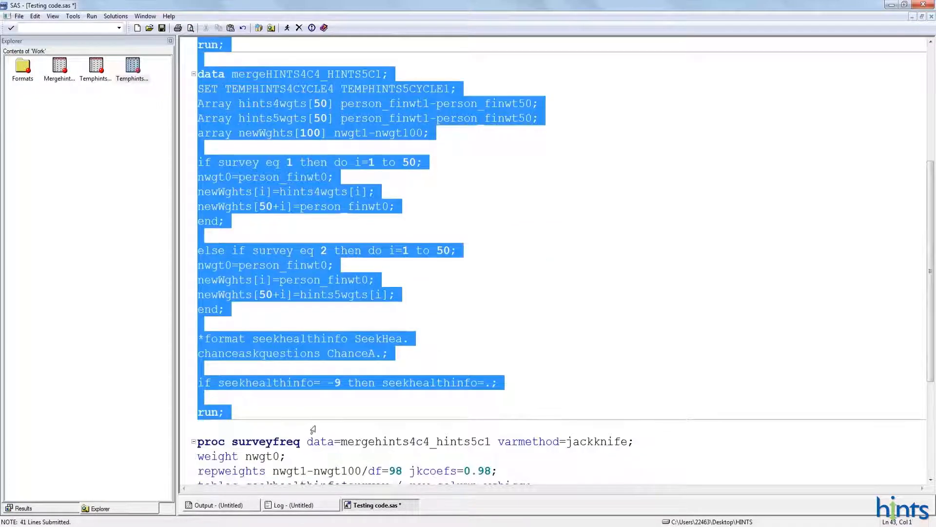
# Select the Mergehints4c4_hints5c1 dataset in the Work library.
pyautogui.click(287, 27)
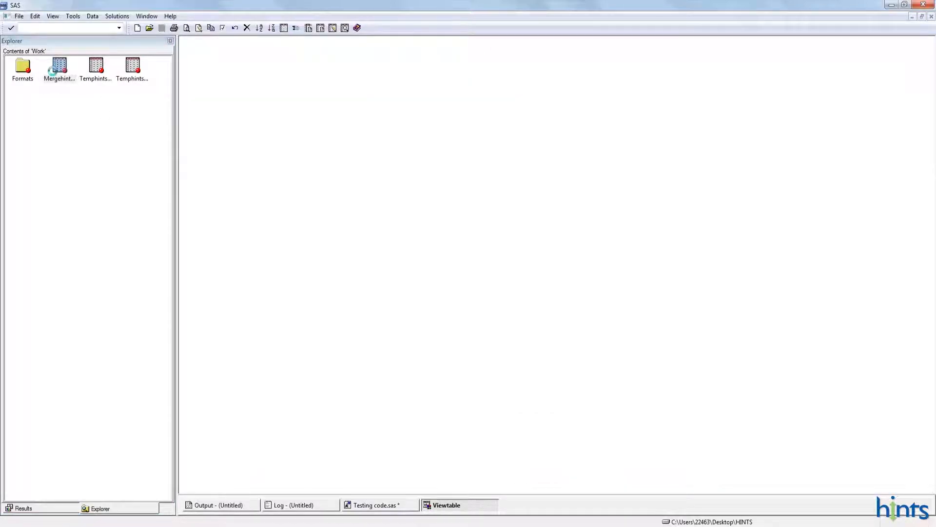
# Open Mergehints4c4_hints5c1 in VIEWTABLE to show its final and replicate weight columns.
pyautogui.doubleClick(59, 65)
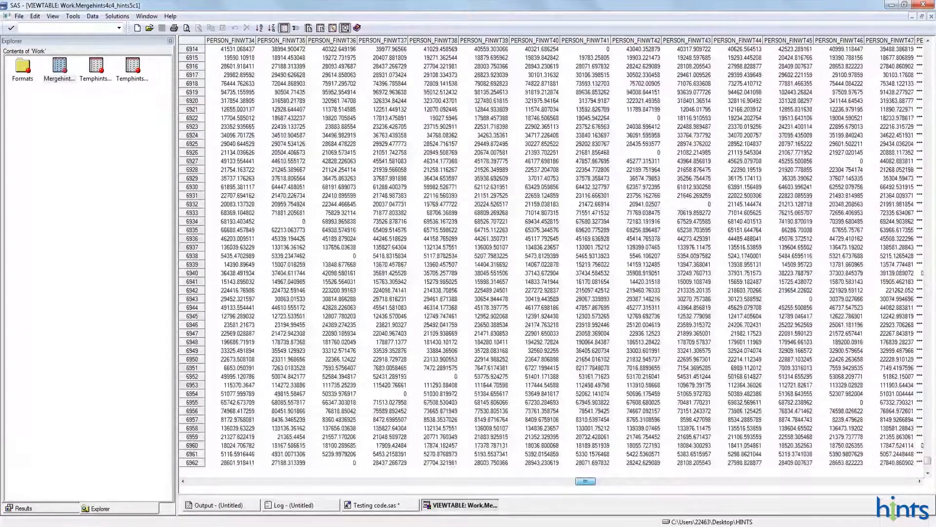
pyautogui.hscroll(3)
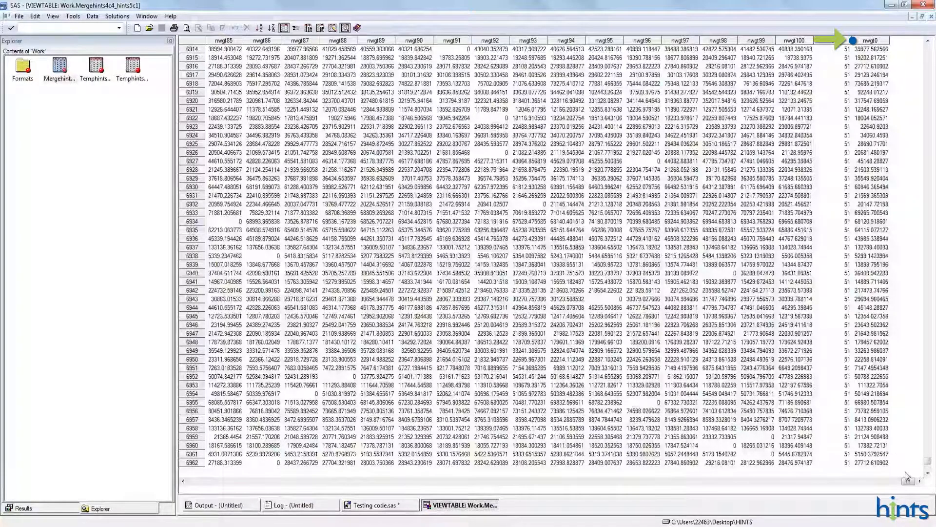
pyautogui.hscroll(3)
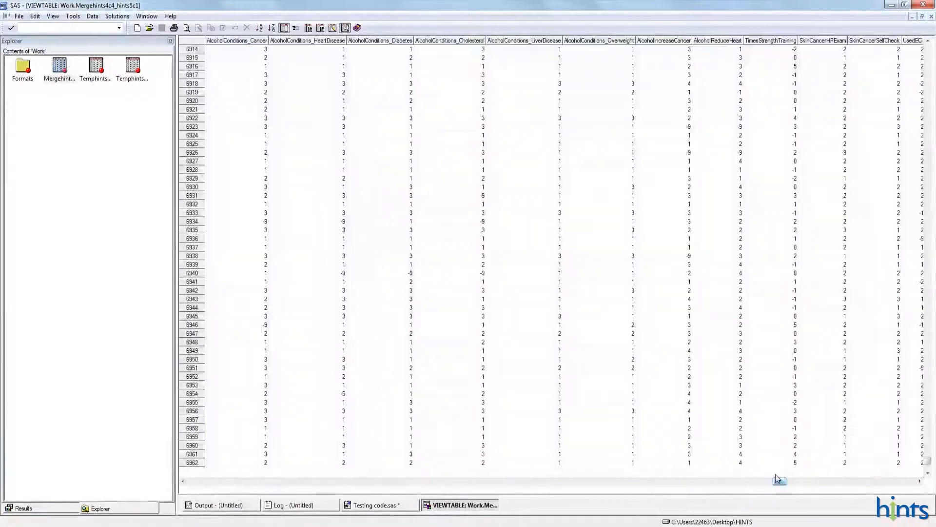
pyautogui.moveTo(779, 481); pyautogui.dragTo(608, 480)
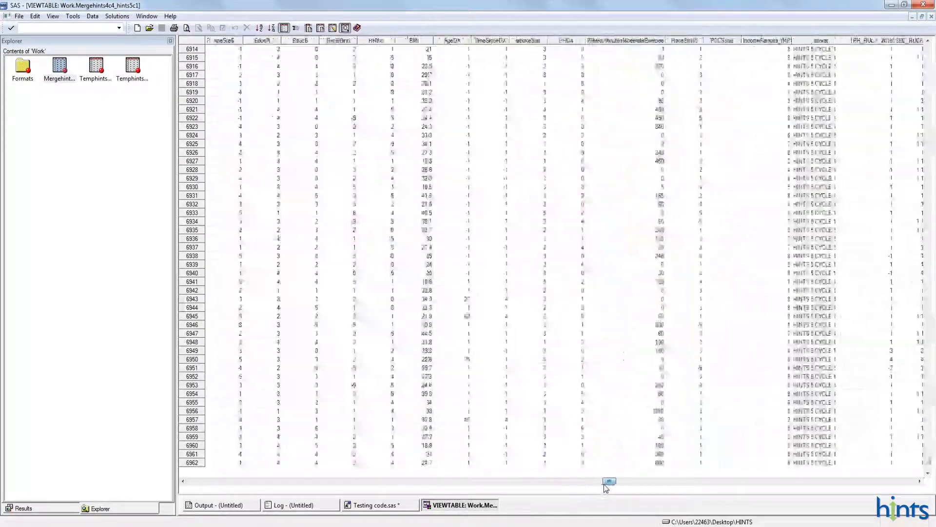